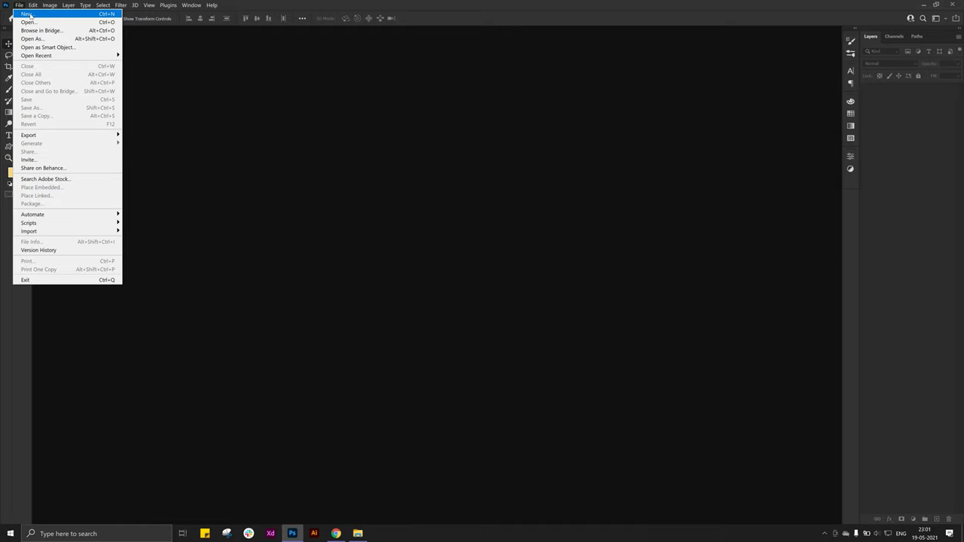
Step: Create a new blank Photoshop document for the logo tile
click(27, 13)
text(200)
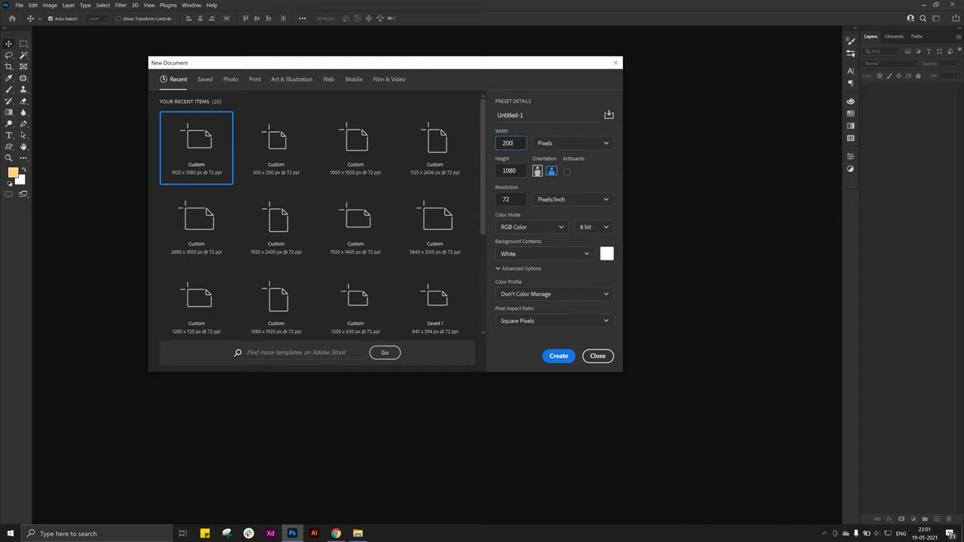
click(359, 533)
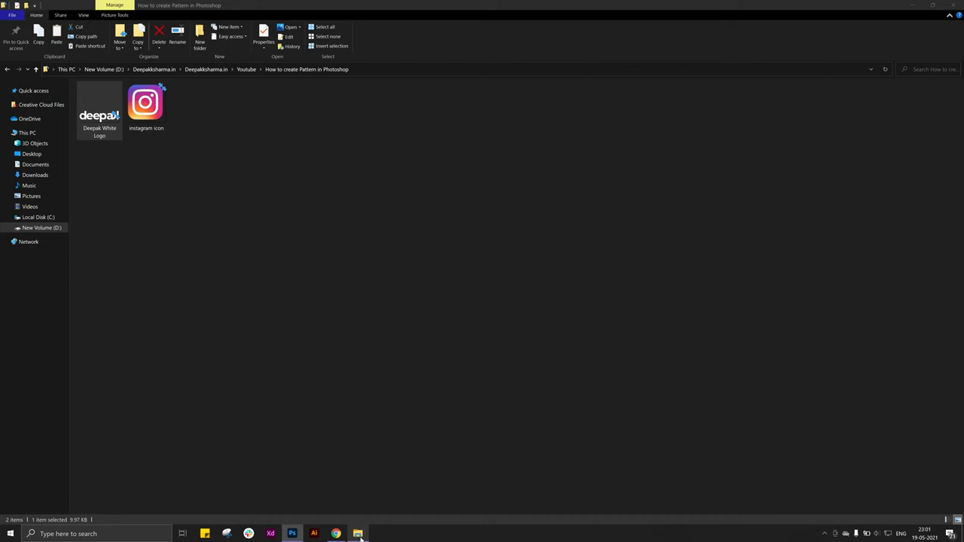
Step: Place the Deepak White Logo image from the tutorial folder onto the canvas
click(293, 534)
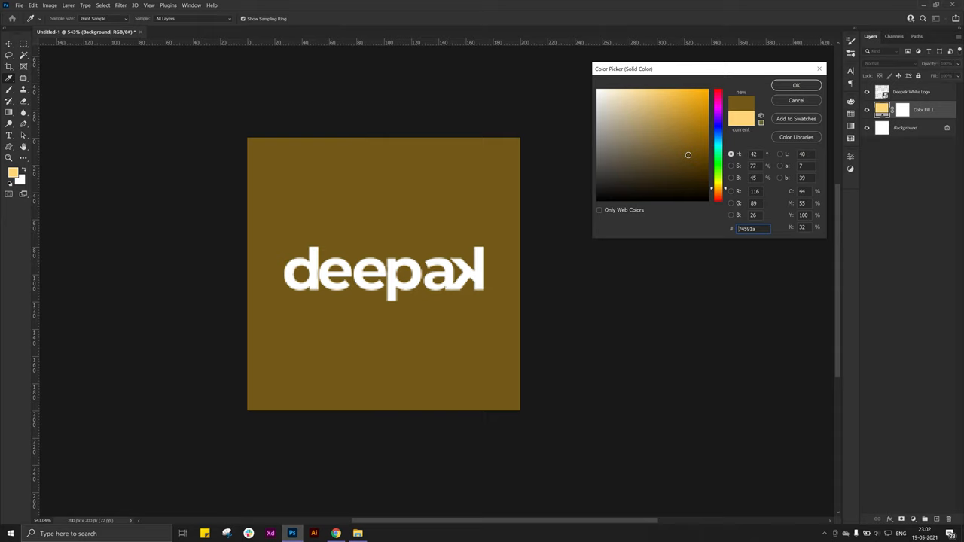
Step: Confirm the dark gold colour for the Solid Color fill layer behind the logo
click(796, 84)
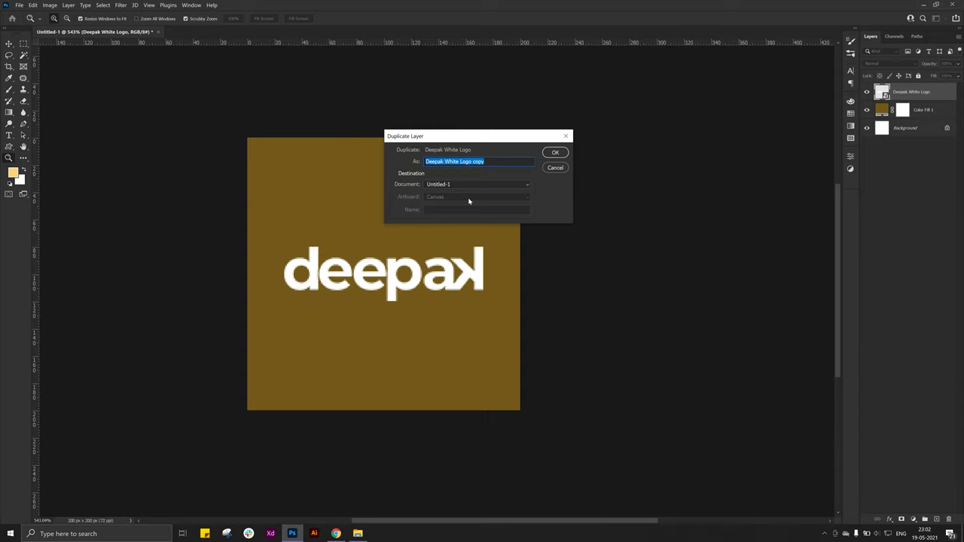
Step: Duplicate the layer as Deepak White Logo copy
click(555, 152)
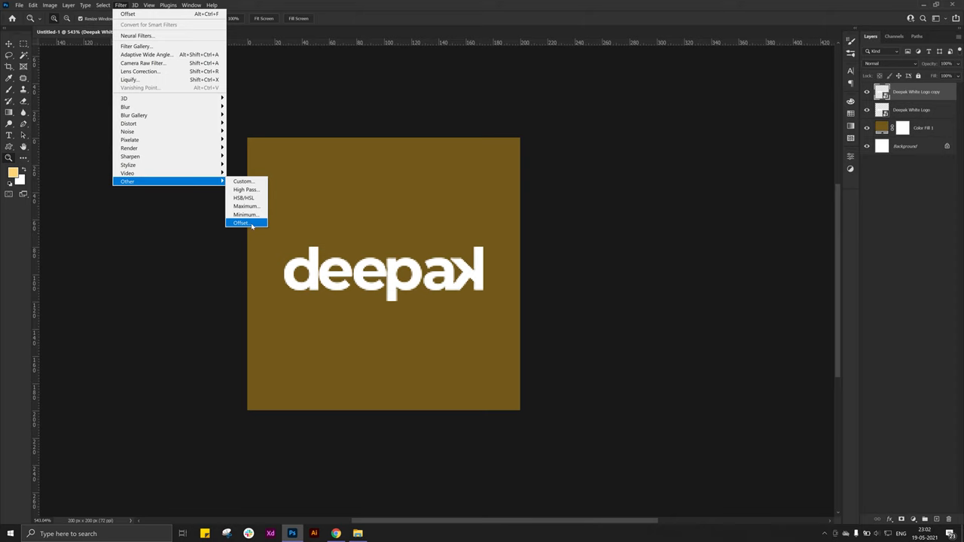
Step: Offset the logo copy +100 px horizontally and 100 px vertically with Wrap Around
click(241, 223)
text(100)
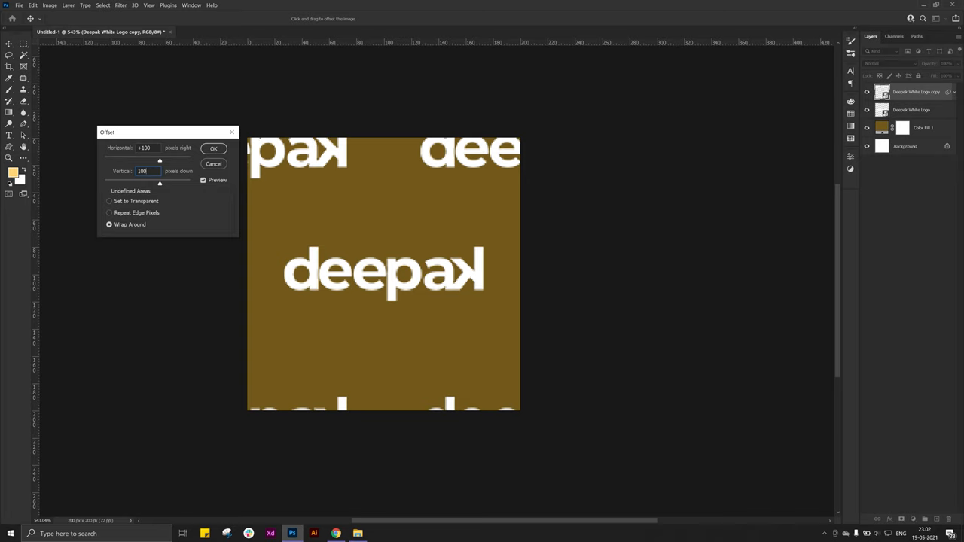
click(214, 148)
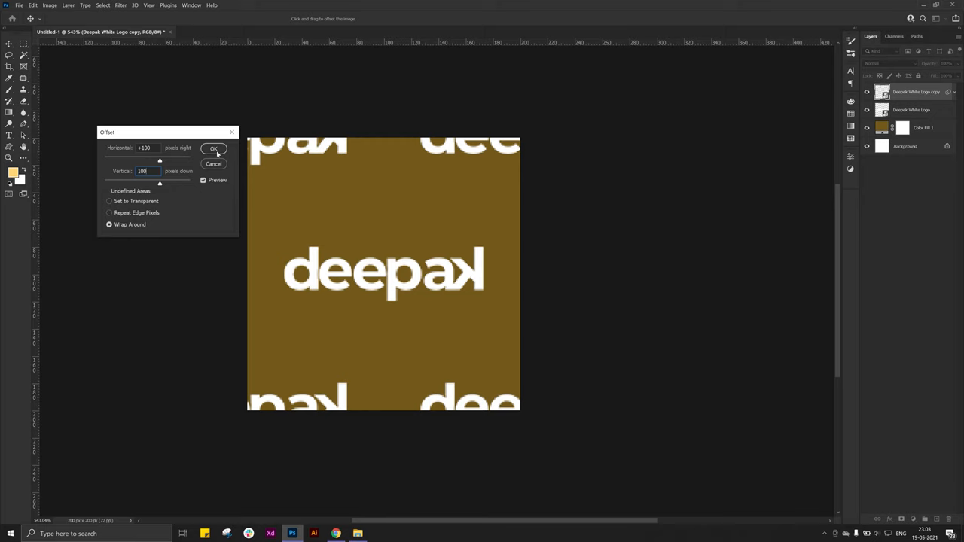
click(214, 148)
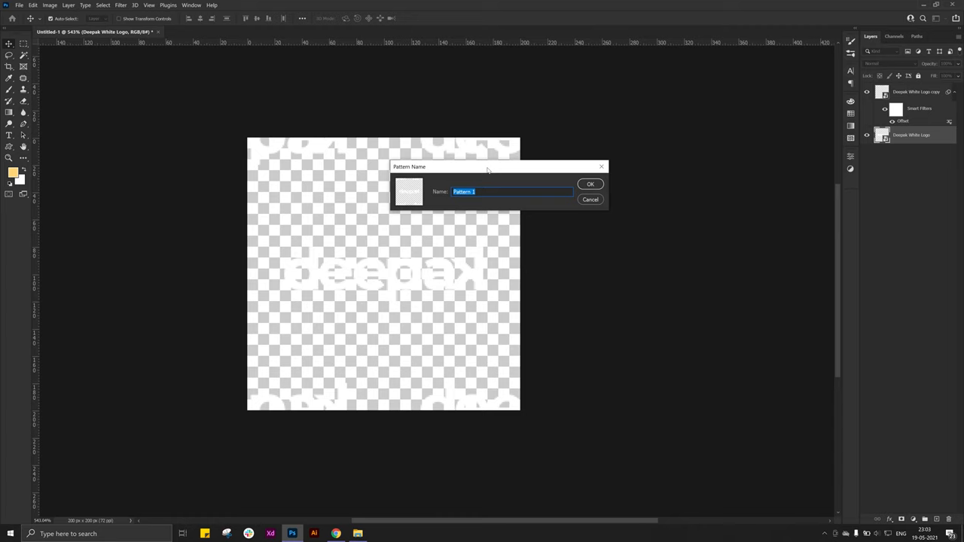
Step: Define the transparent logo tile as a pattern named My Logo Pattern
text(My Logo Pattern)
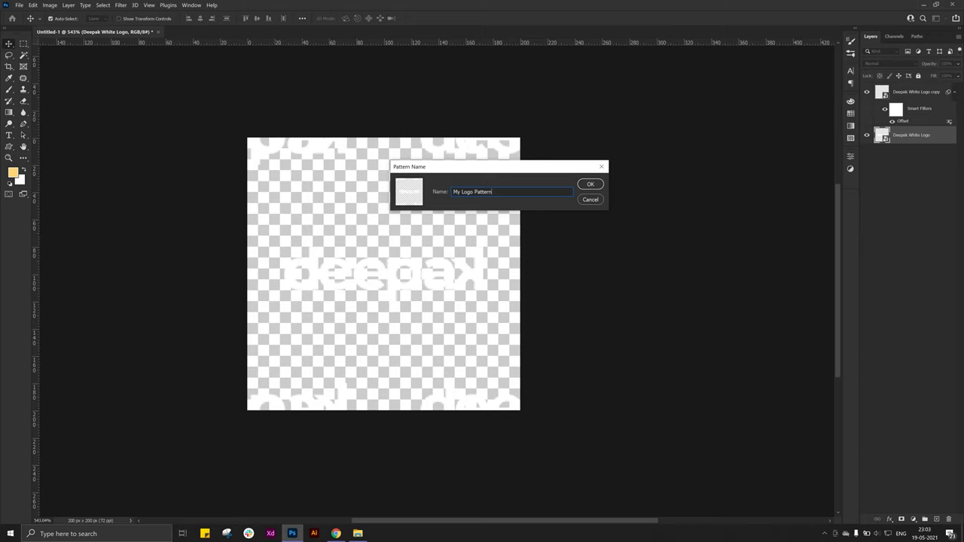
click(591, 184)
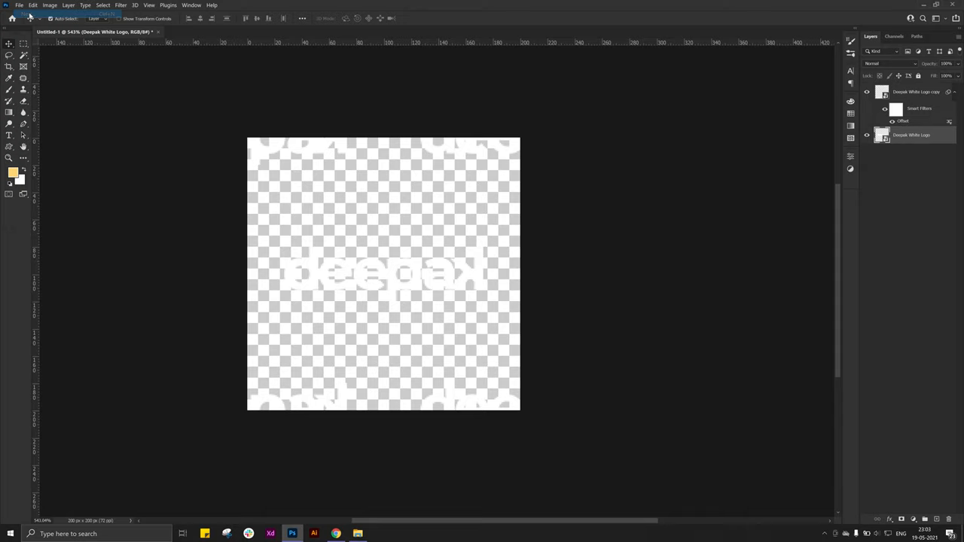
Step: Create a 1920×1080 px document and give it a blue Solid Color fill layer
click(28, 12)
text(1920)
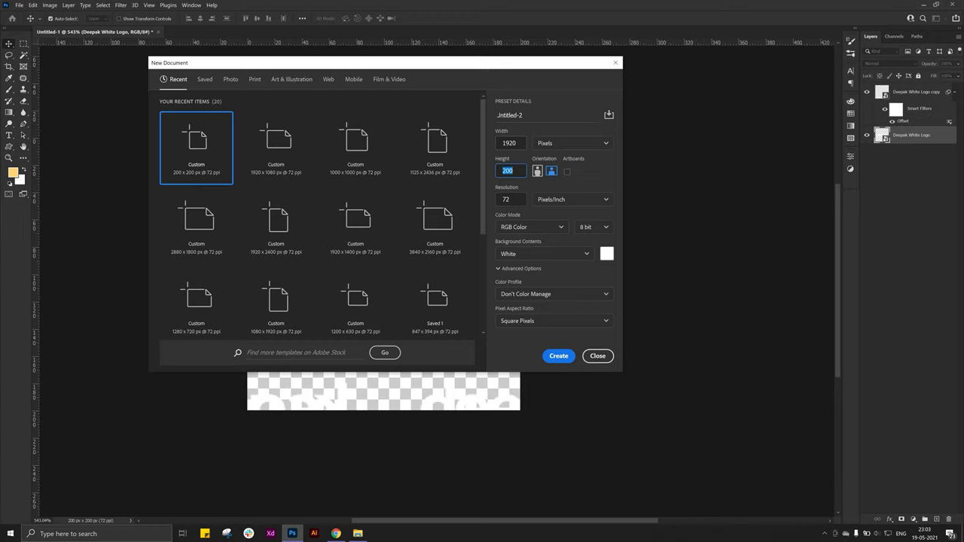
click(558, 356)
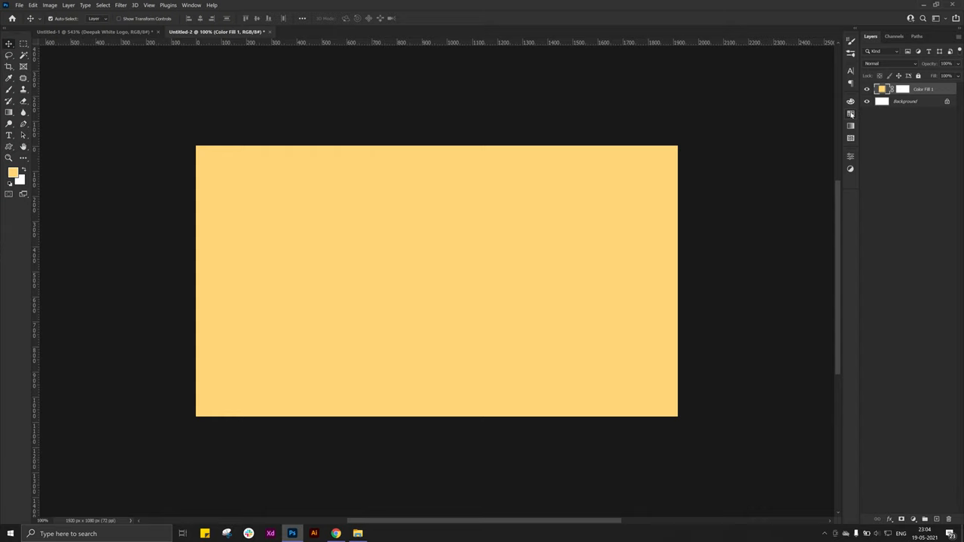
click(780, 126)
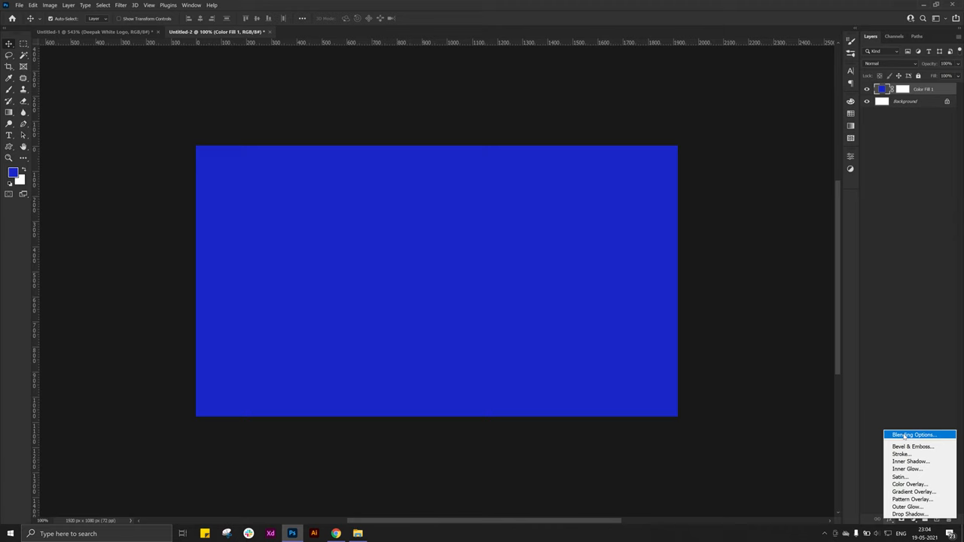
Step: Apply a Pattern Overlay using My Logo Pattern, angled diagonally, on the blue fill layer
click(914, 434)
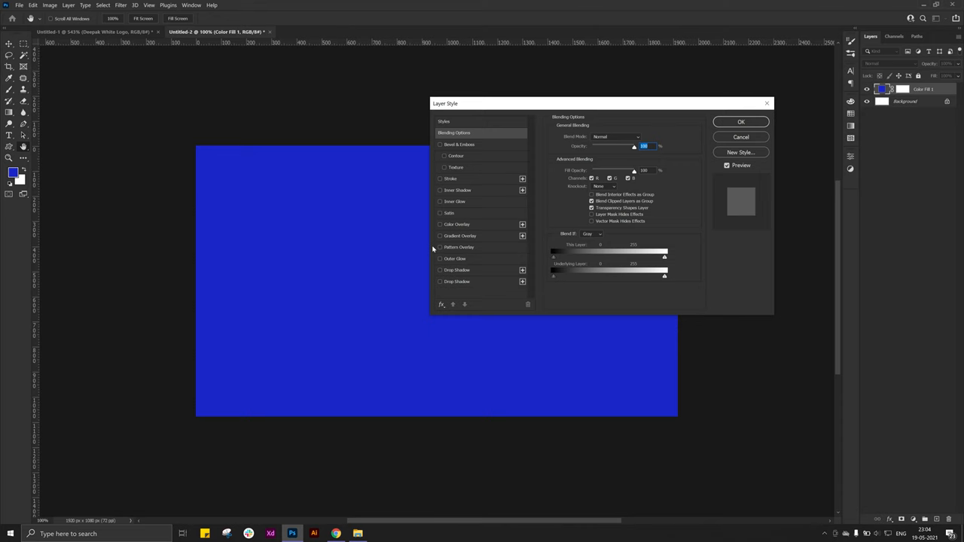
click(440, 248)
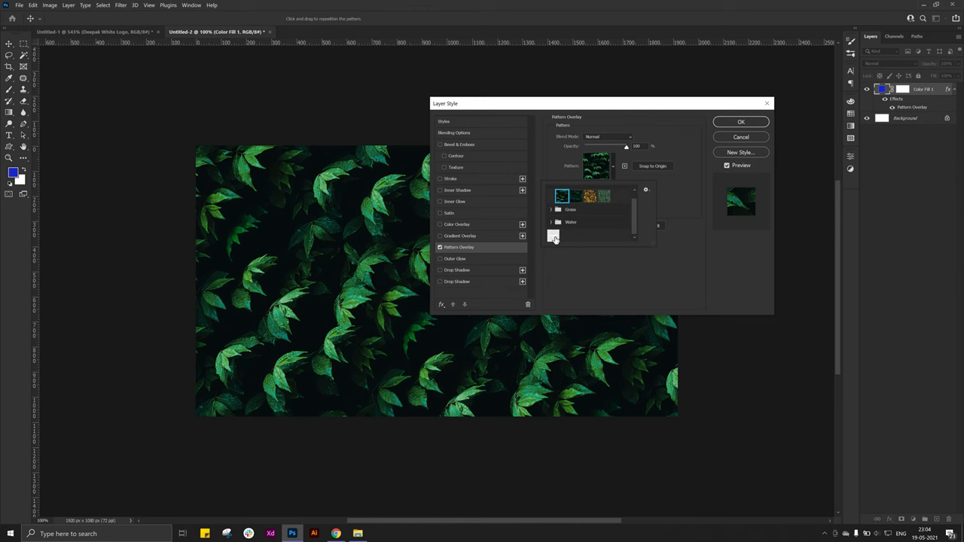
click(561, 235)
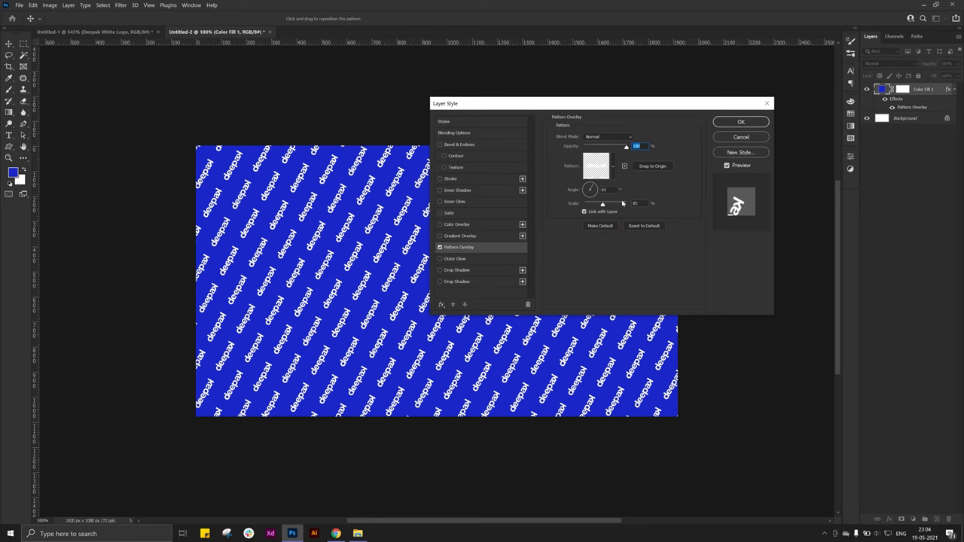